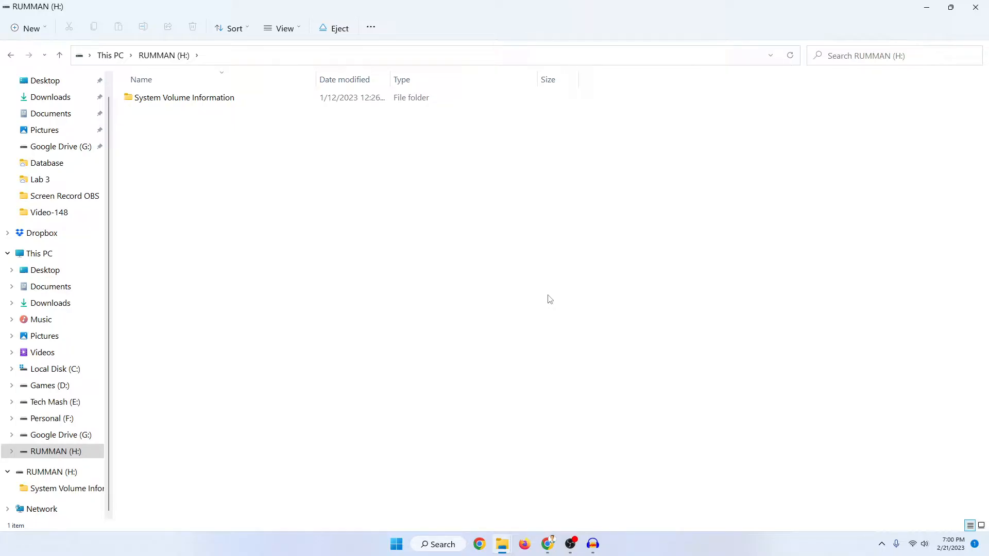
{"action": "mouse_move", "coordinate": [79, 227]}
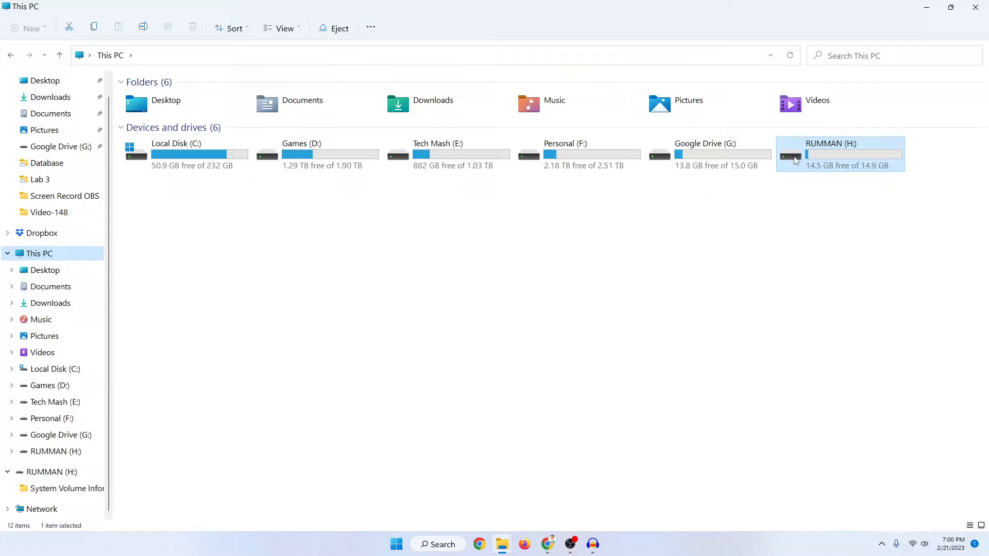
Step: Open the RUMMAN (H:) drive in File Explorer, which shows only System Volume Information
{"action": "left_click", "coordinate": [886, 229]}
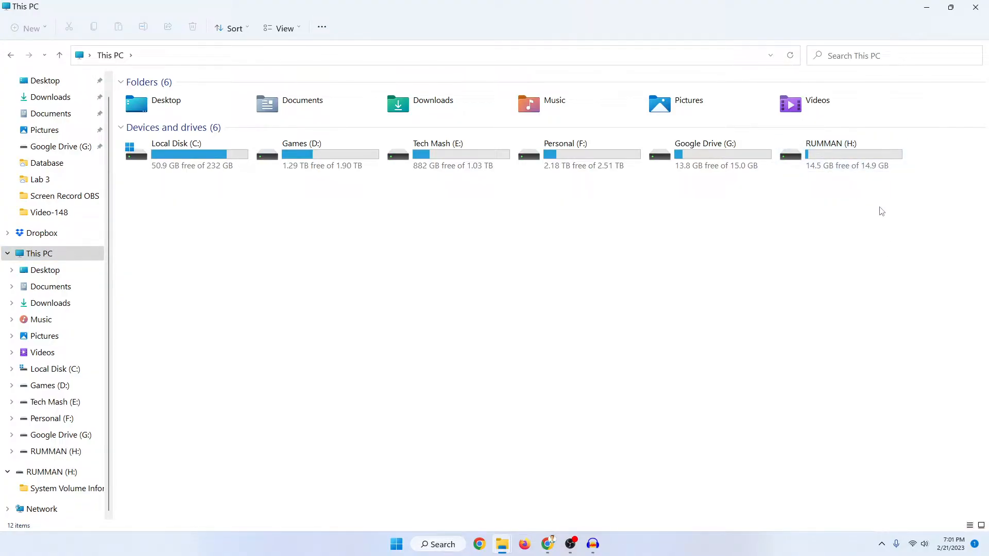
{"action": "mouse_move", "coordinate": [830, 179]}
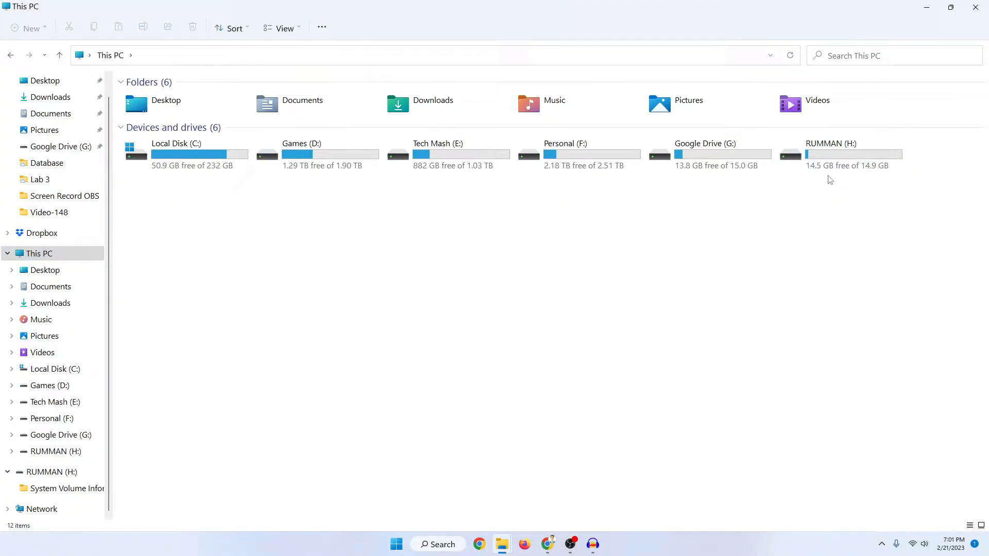
{"action": "mouse_move", "coordinate": [897, 188]}
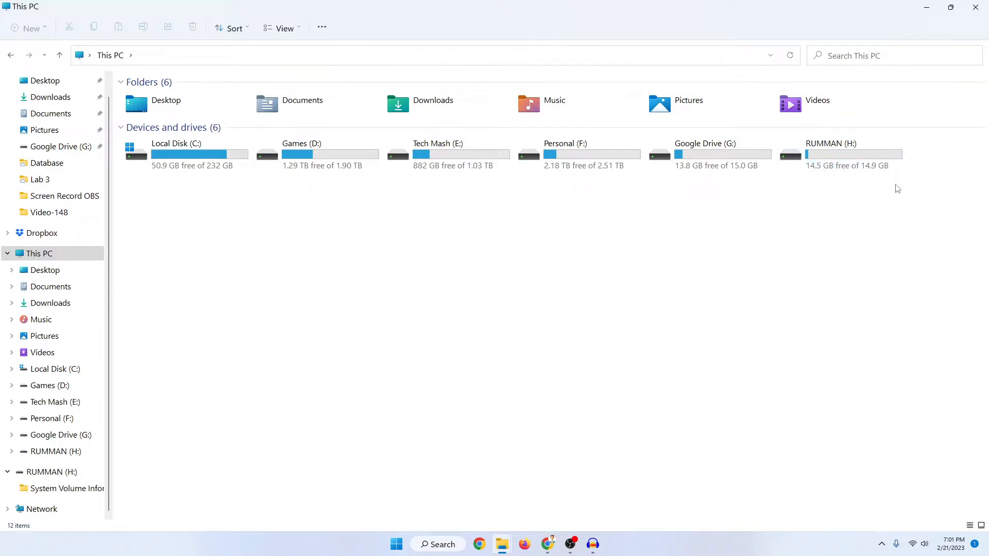
{"action": "double_click", "coordinate": [831, 154]}
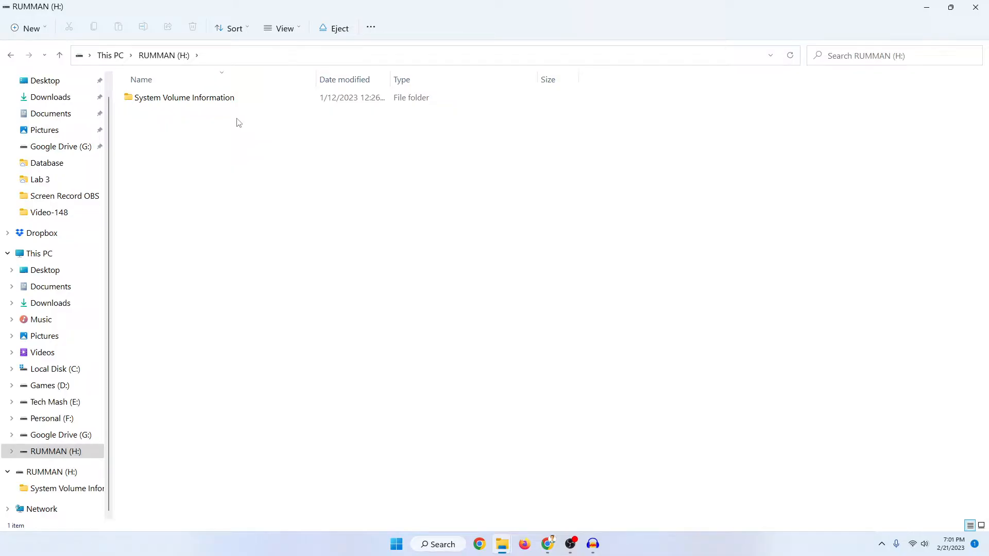
{"action": "mouse_move", "coordinate": [256, 151]}
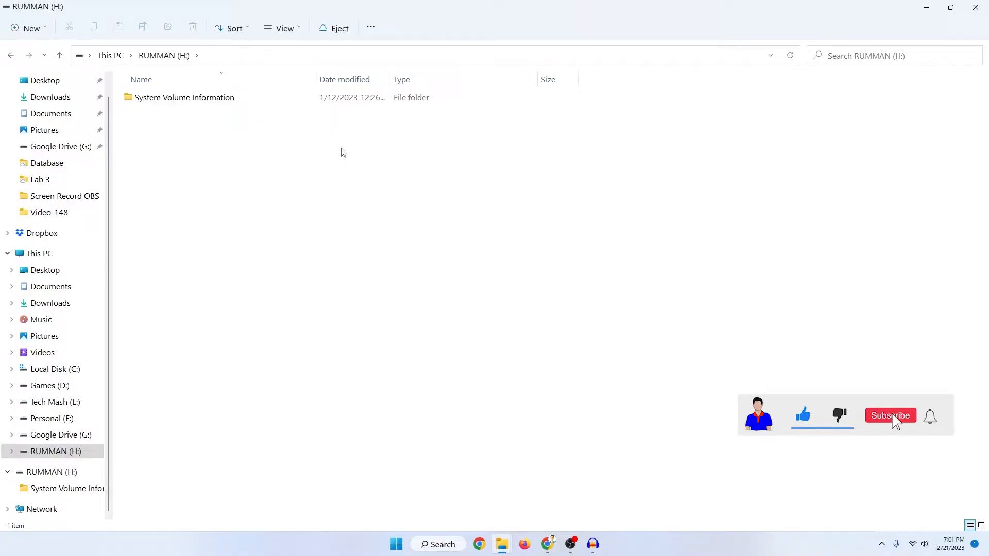
{"action": "left_click", "coordinate": [890, 415]}
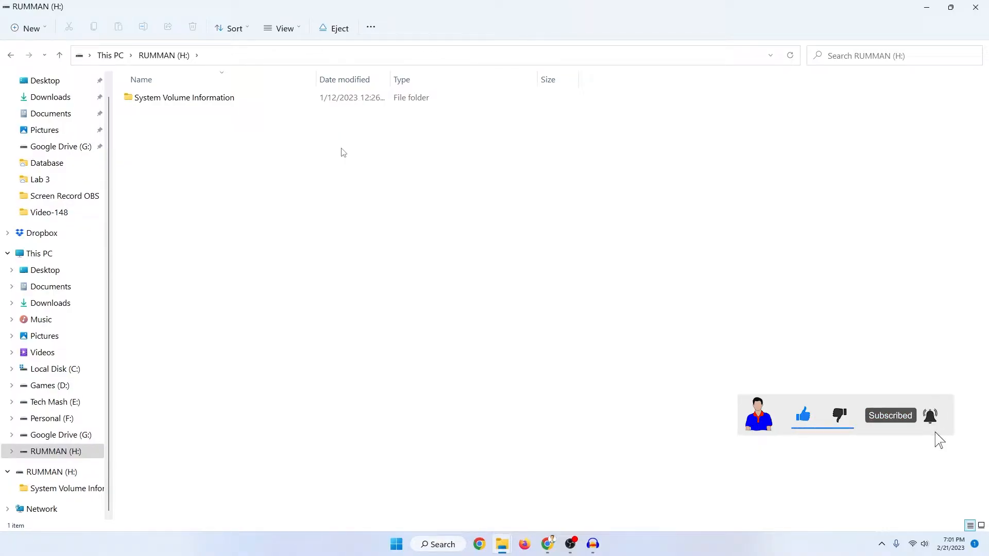
{"action": "mouse_move", "coordinate": [886, 179]}
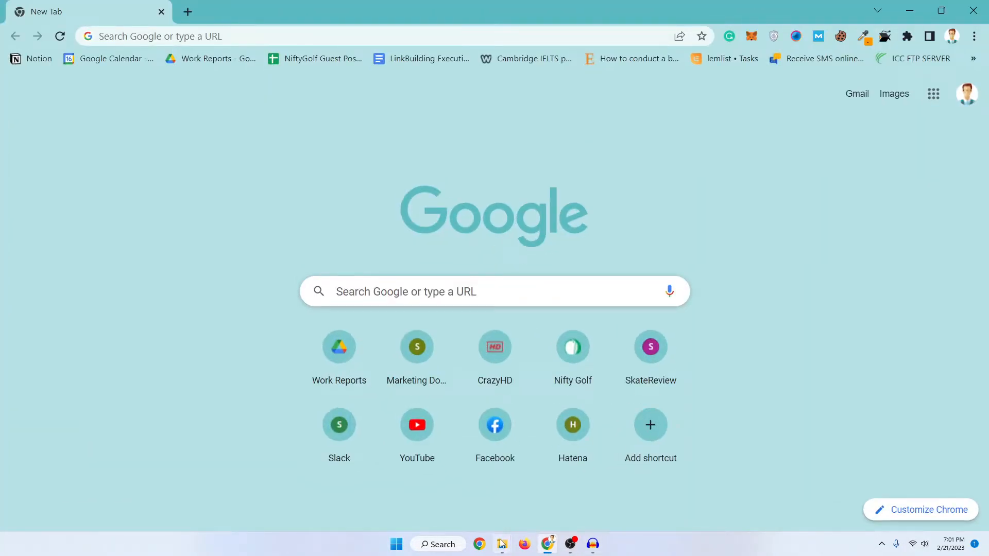
Step: Load drive H: in Chrome's address bar to show its file index
{"action": "left_click", "coordinate": [502, 544]}
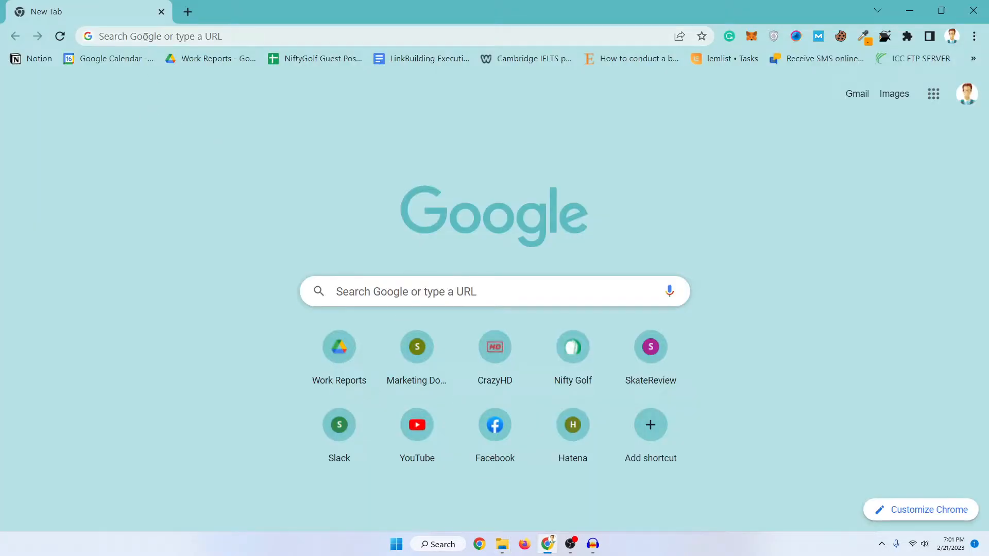
{"action": "type", "text": "H"}
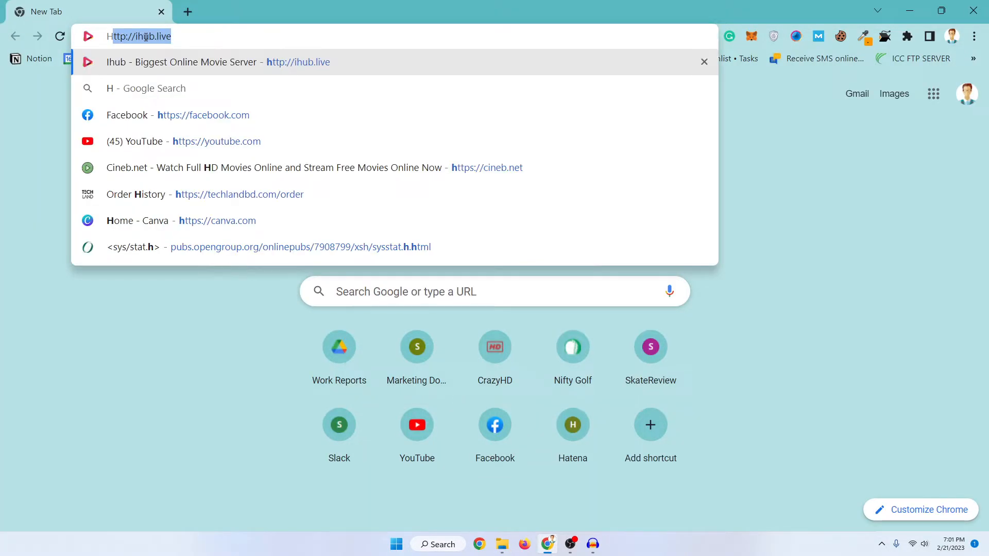
{"action": "key", "text": "Escape"}
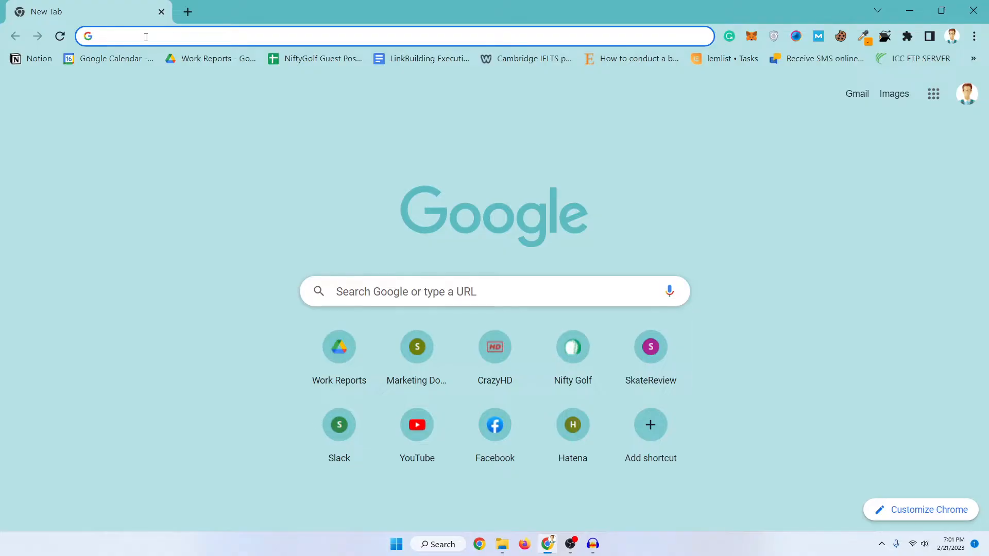
{"action": "type", "text": "h:"}
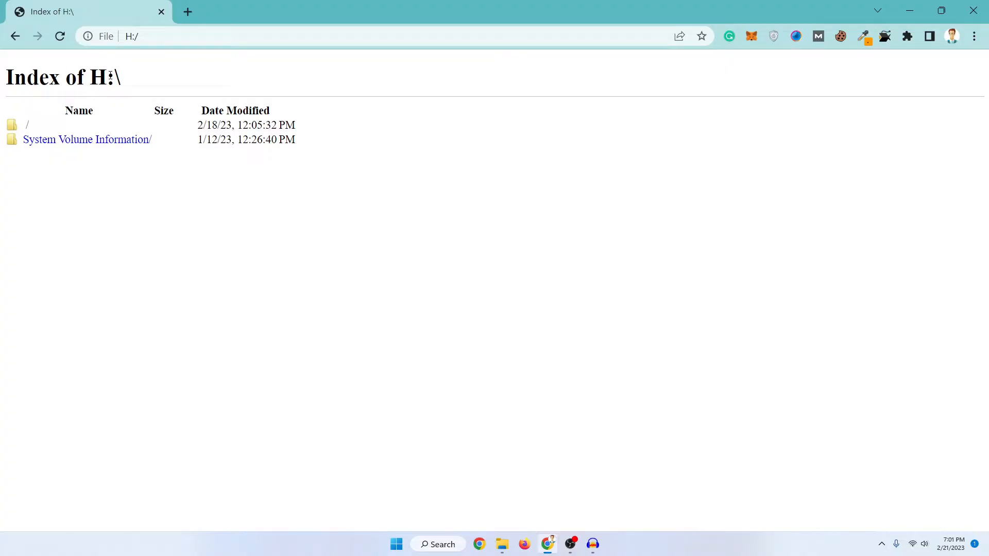
{"action": "mouse_move", "coordinate": [27, 124]}
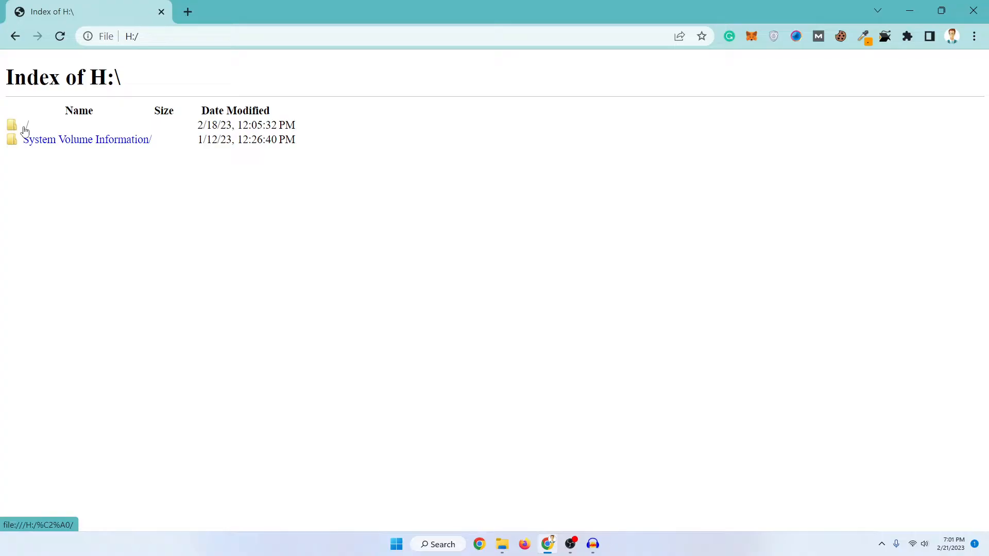
Step: Open the unnamed root folder of H: to list the hidden course folders, PDFs and archives
{"action": "left_click", "coordinate": [27, 124]}
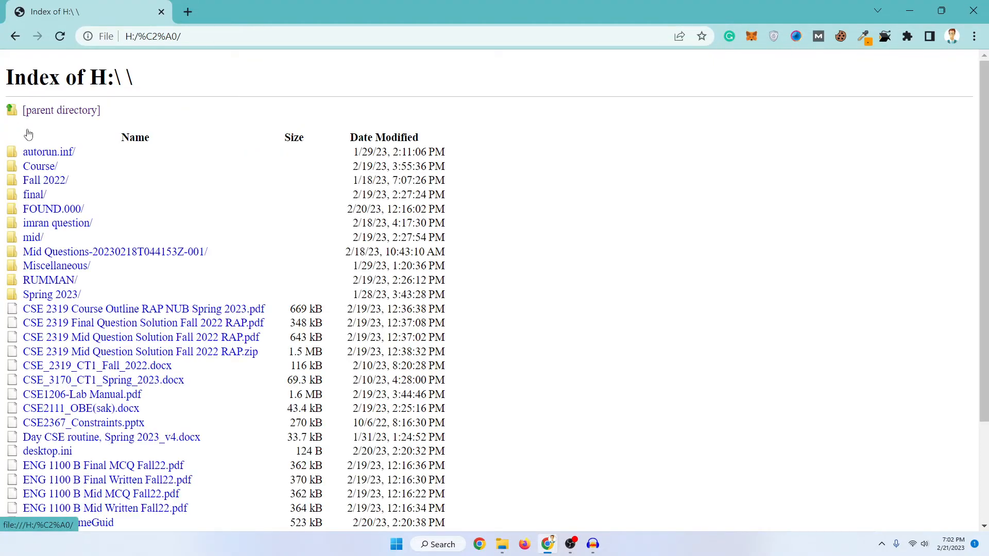
{"action": "mouse_move", "coordinate": [94, 182]}
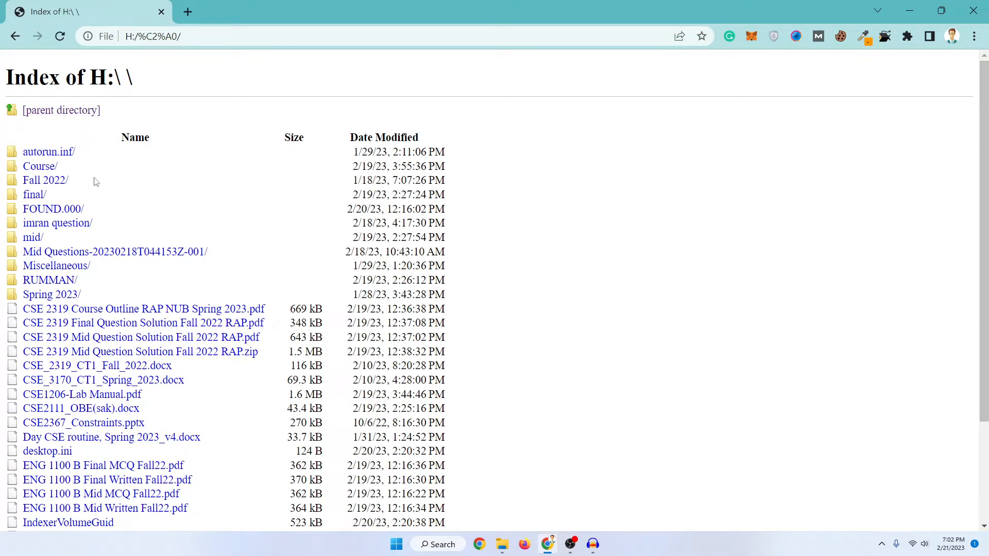
{"action": "scroll", "scroll_direction": "down", "scroll_amount": 3}
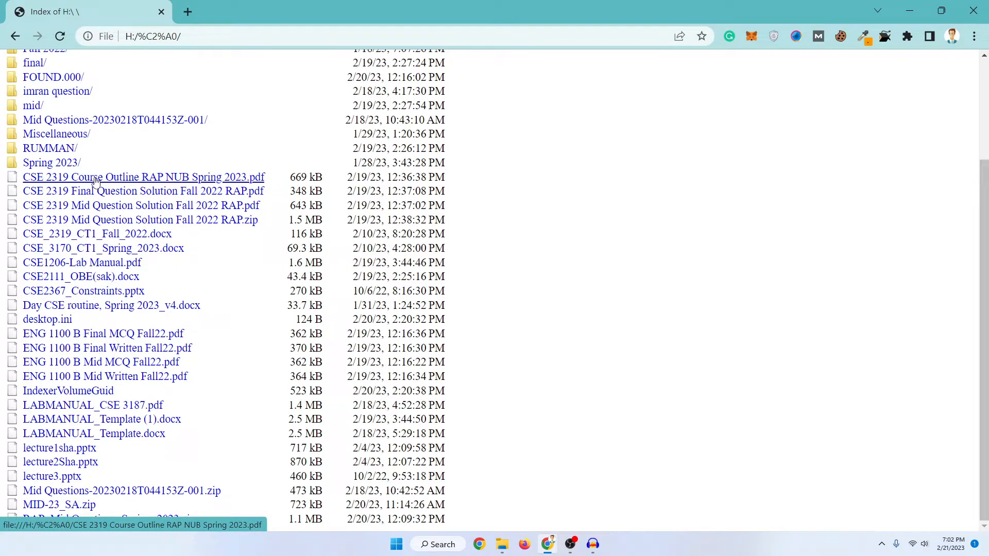
{"action": "mouse_move", "coordinate": [204, 441]}
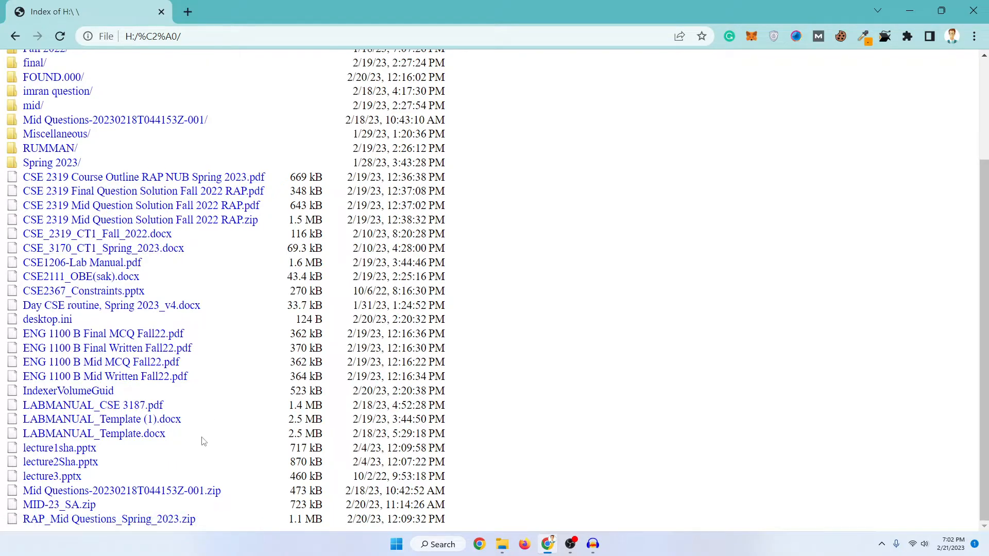
{"action": "mouse_move", "coordinate": [60, 462]}
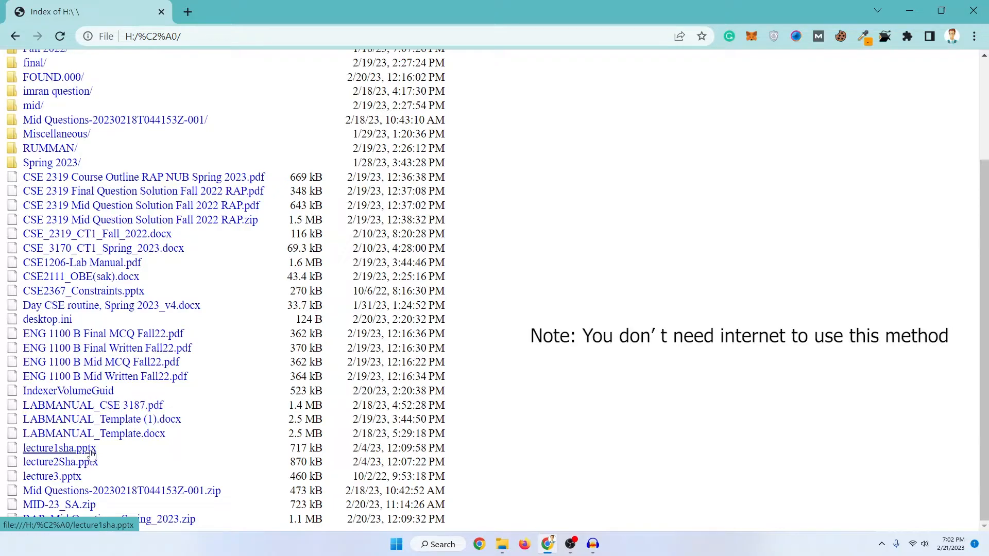
Step: Download lecture1sha.pptx from the hidden folder's listing
{"action": "left_click", "coordinate": [58, 448]}
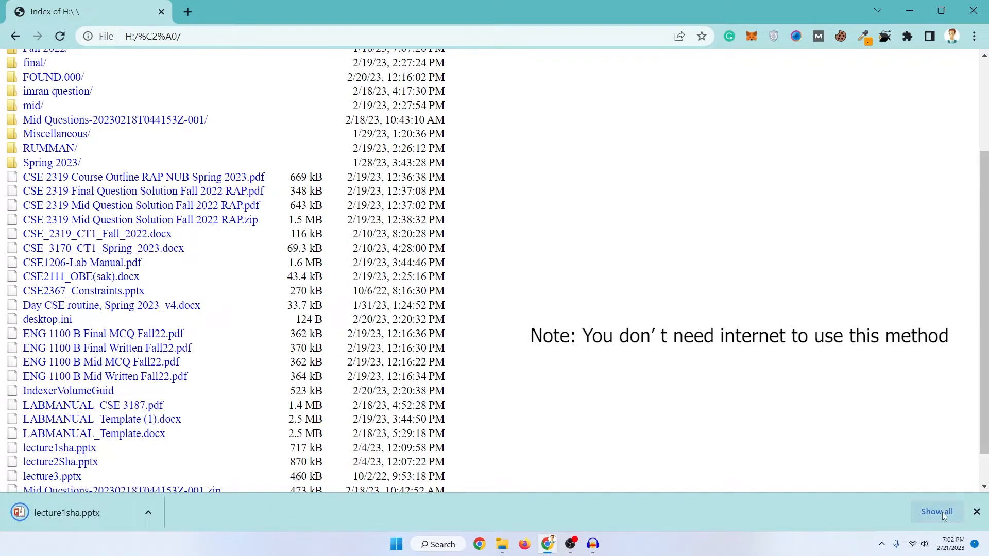
{"action": "mouse_move", "coordinate": [51, 516]}
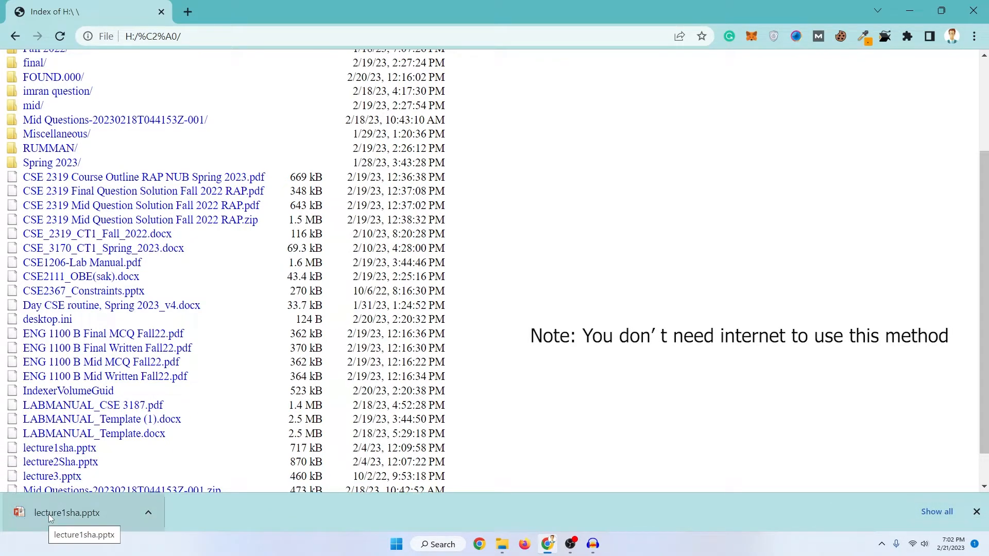
{"action": "mouse_move", "coordinate": [490, 418]}
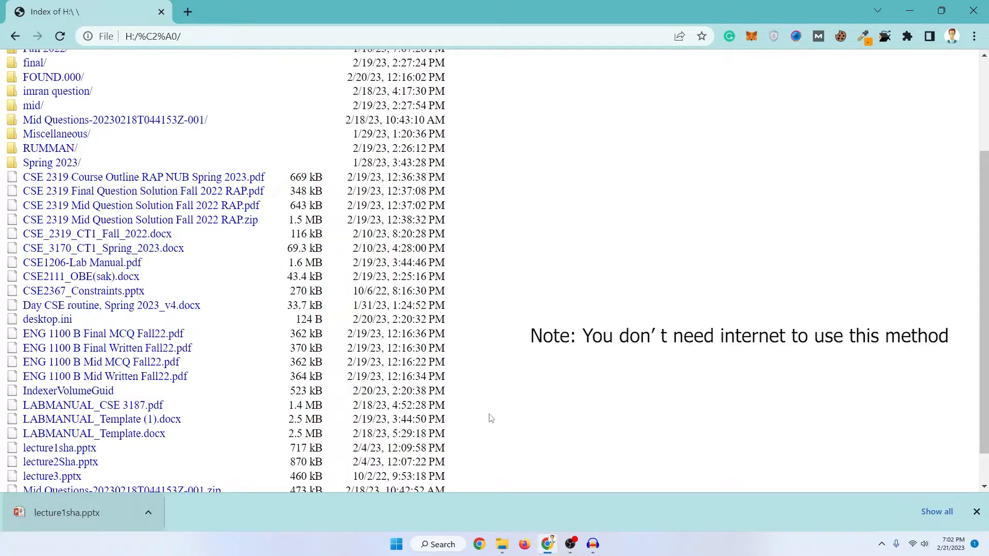
{"action": "scroll", "scroll_direction": "up", "scroll_amount": 3}
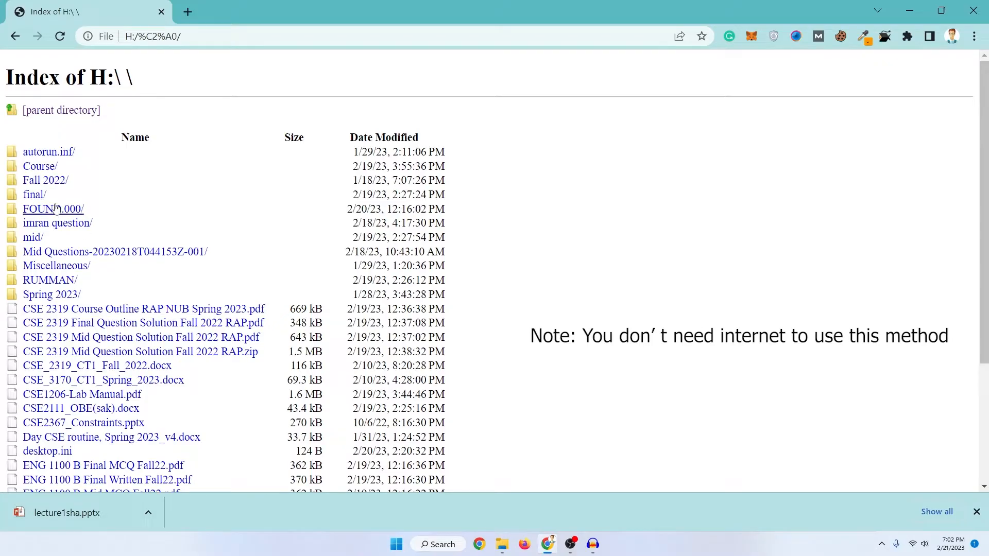
{"action": "scroll", "scroll_direction": "down", "scroll_amount": 3}
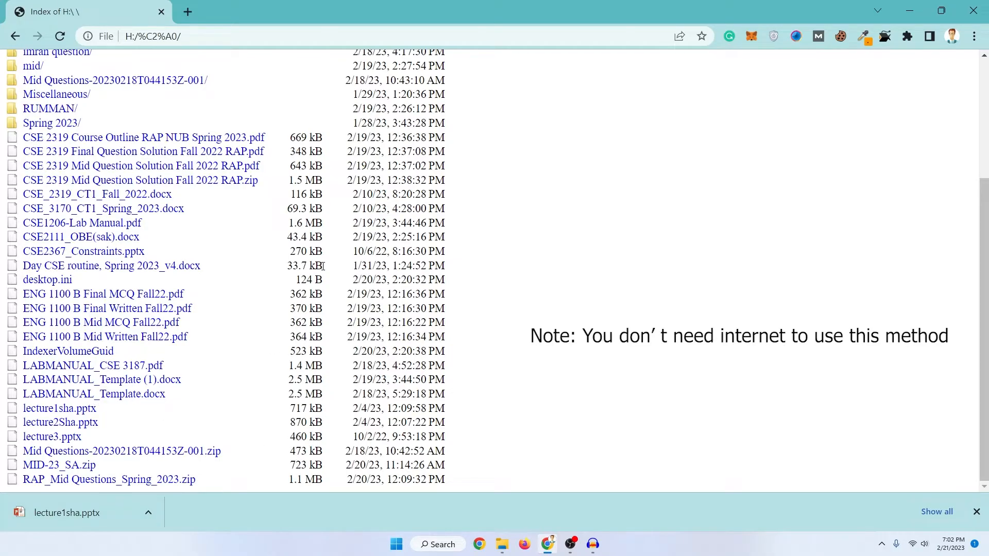
{"action": "mouse_move", "coordinate": [68, 351]}
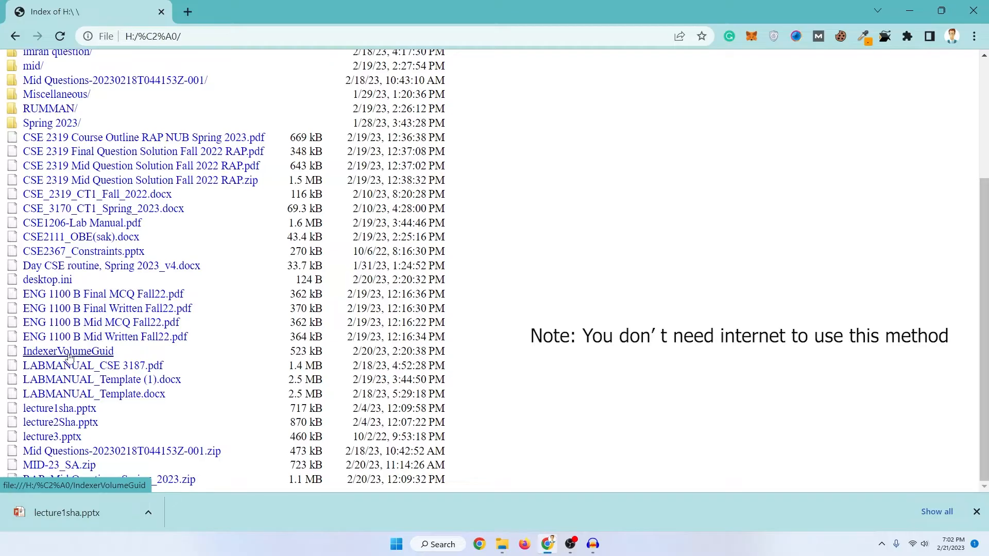
{"action": "mouse_move", "coordinate": [501, 362]}
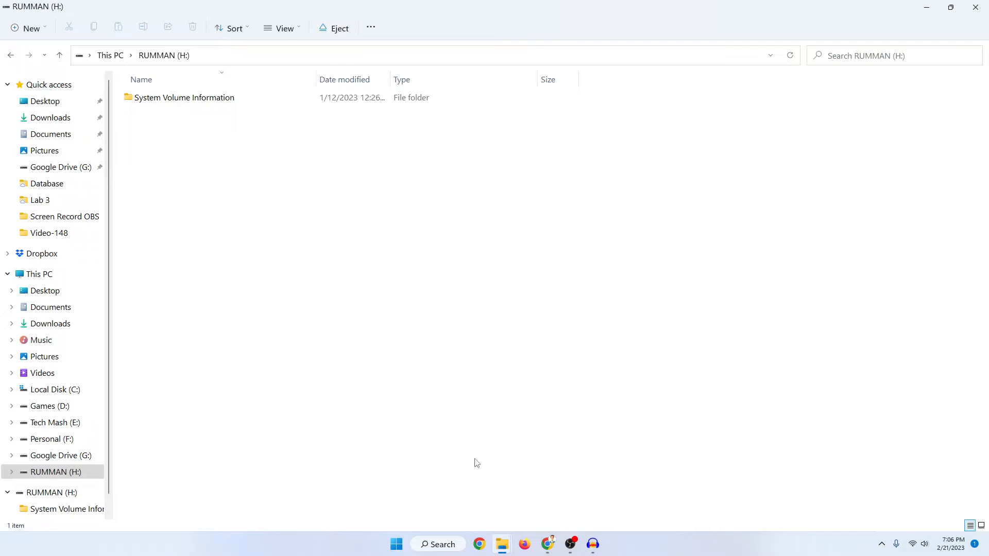
{"action": "mouse_move", "coordinate": [557, 461]}
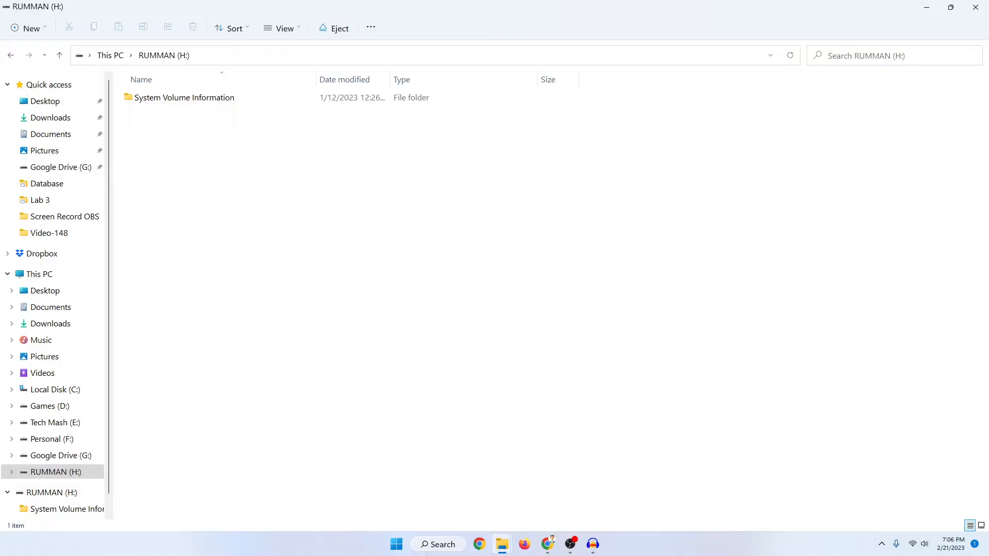
Step: Bring up the Windows search panel from the taskbar
{"action": "left_click", "coordinate": [438, 544]}
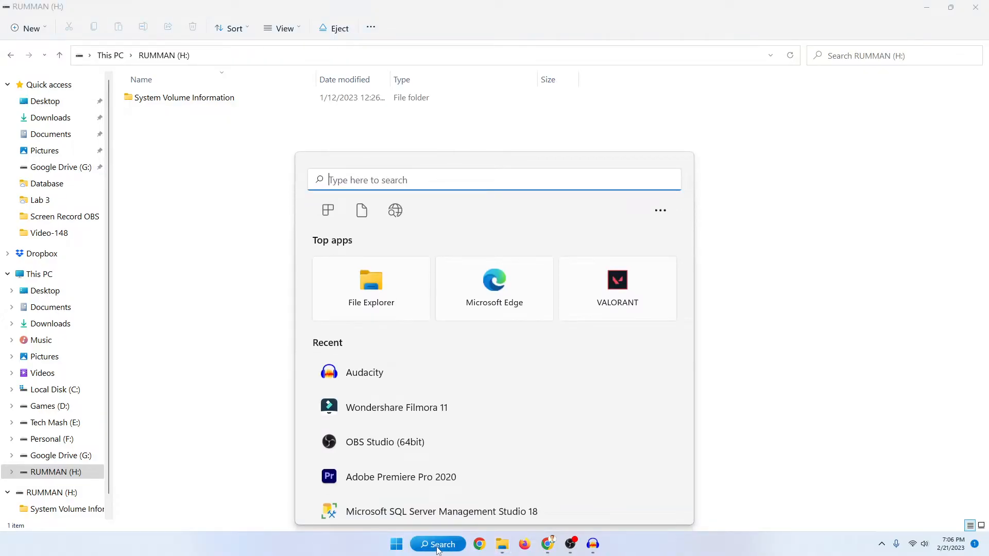
Step: Search 'cmd' and launch Command Prompt as administrator
{"action": "type", "text": "cmd"}
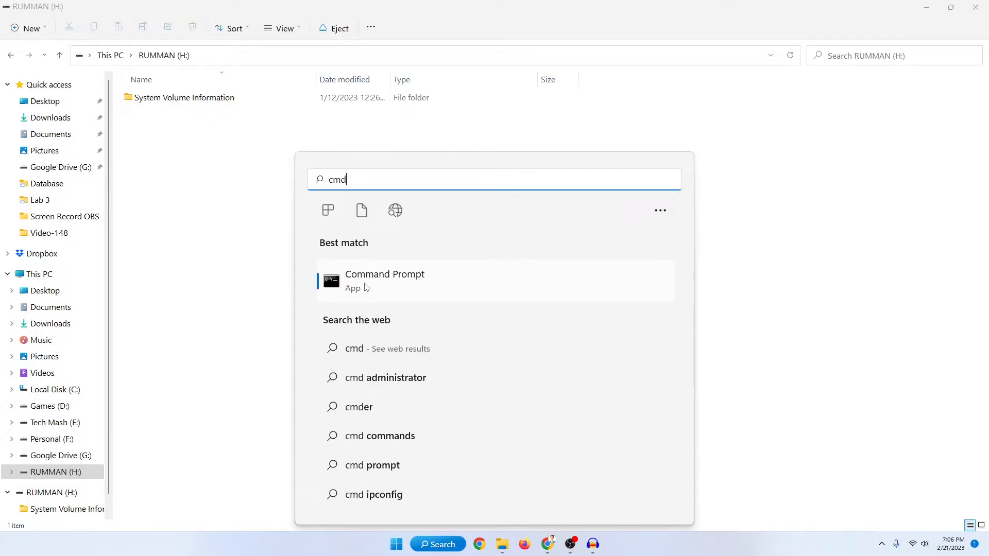
{"action": "right_click", "coordinate": [384, 280]}
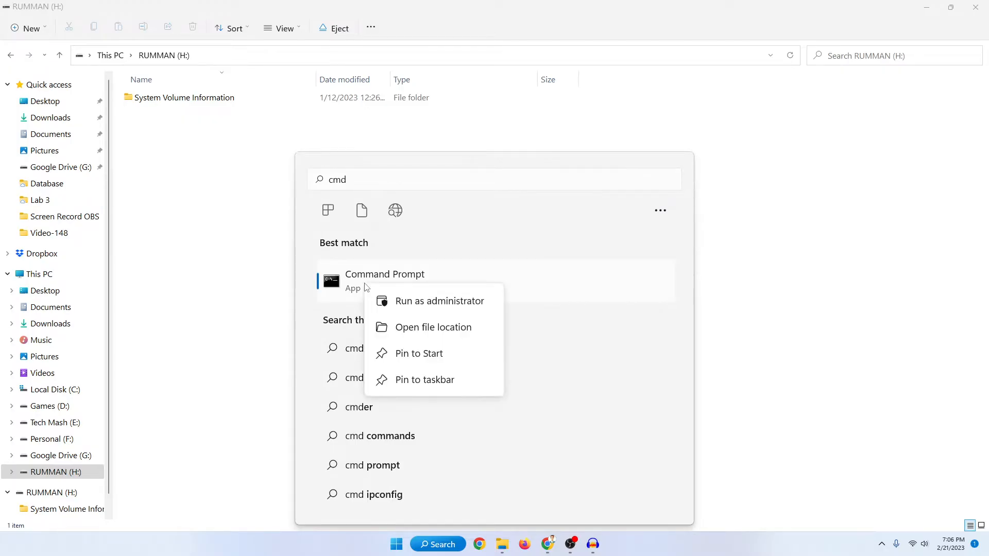
{"action": "left_click", "coordinate": [439, 301]}
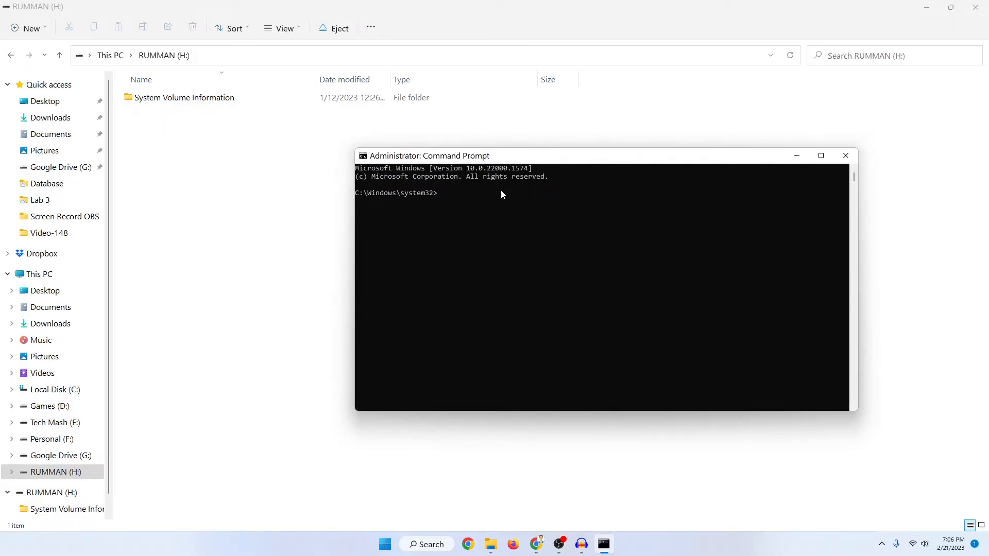
{"action": "mouse_move", "coordinate": [422, 181]}
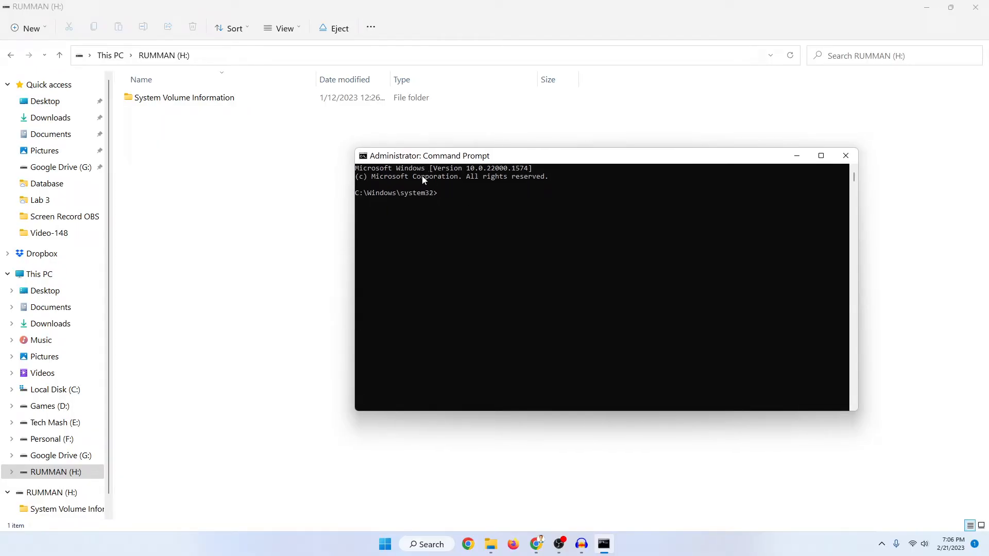
{"action": "mouse_move", "coordinate": [164, 56]}
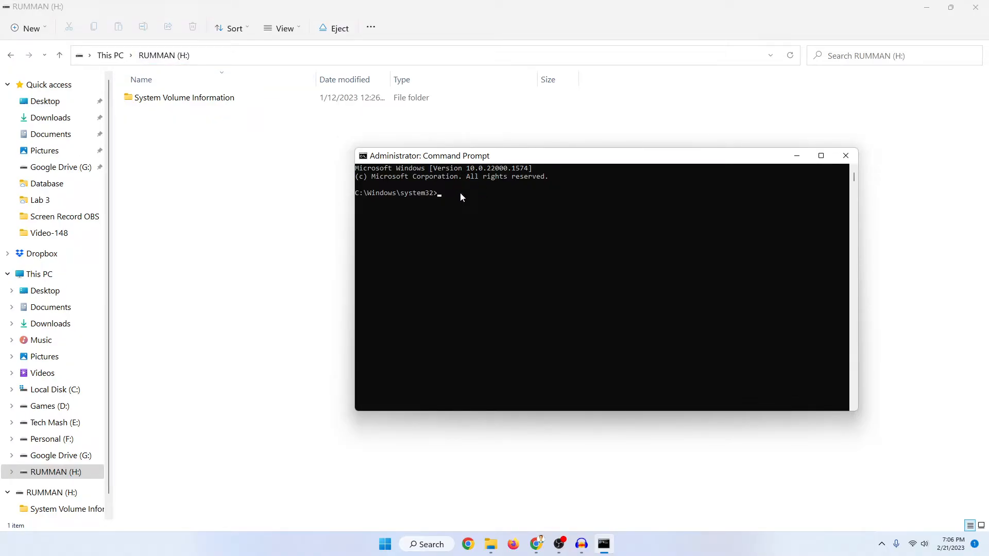
Step: Switch Command Prompt's working drive to H:
{"action": "type", "text": "H"}
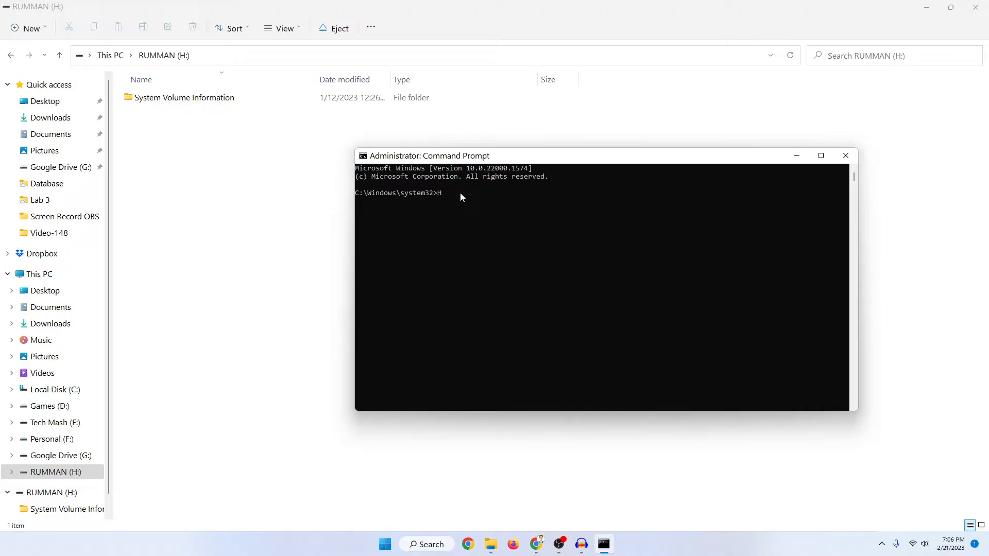
{"action": "type", "text": ":"}
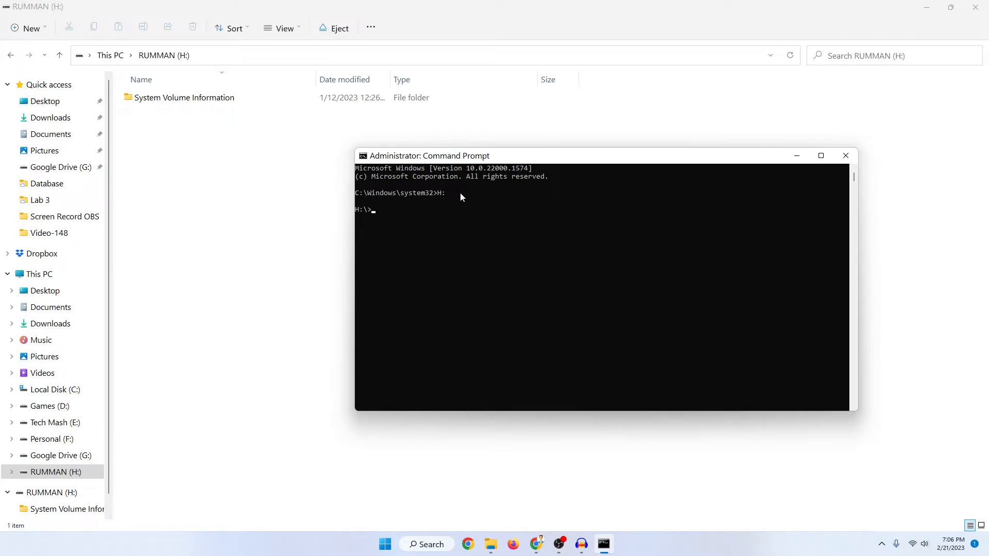
Step: Run attrib -a -s -h *.* /s /d to unhide every file and folder on H:
{"action": "type", "text": "attri"}
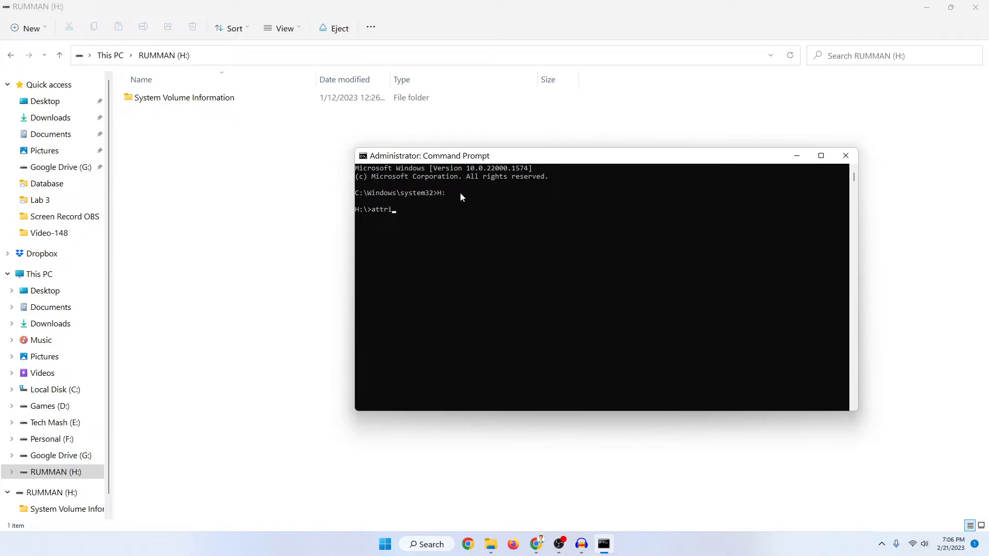
{"action": "type", "text": "b -"}
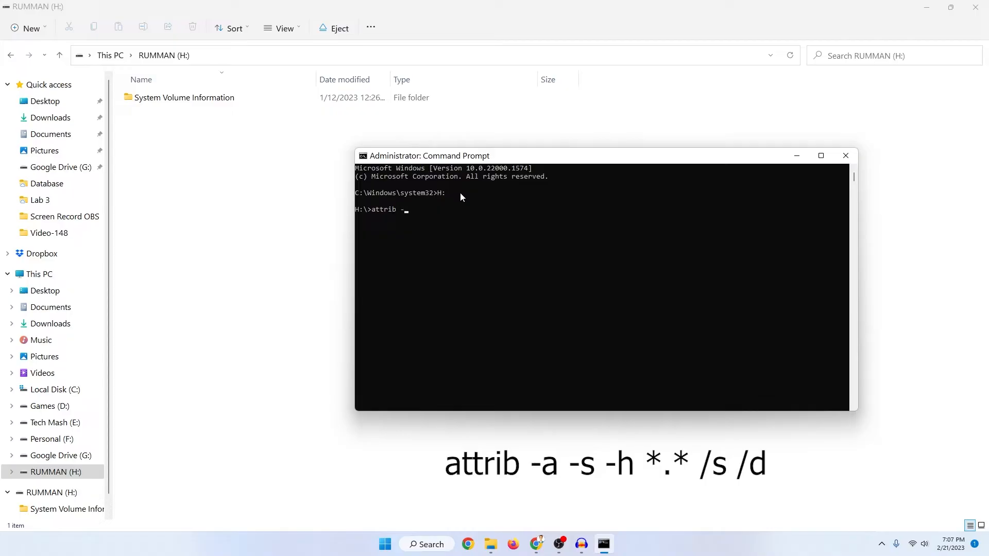
{"action": "type", "text": "a -s -"}
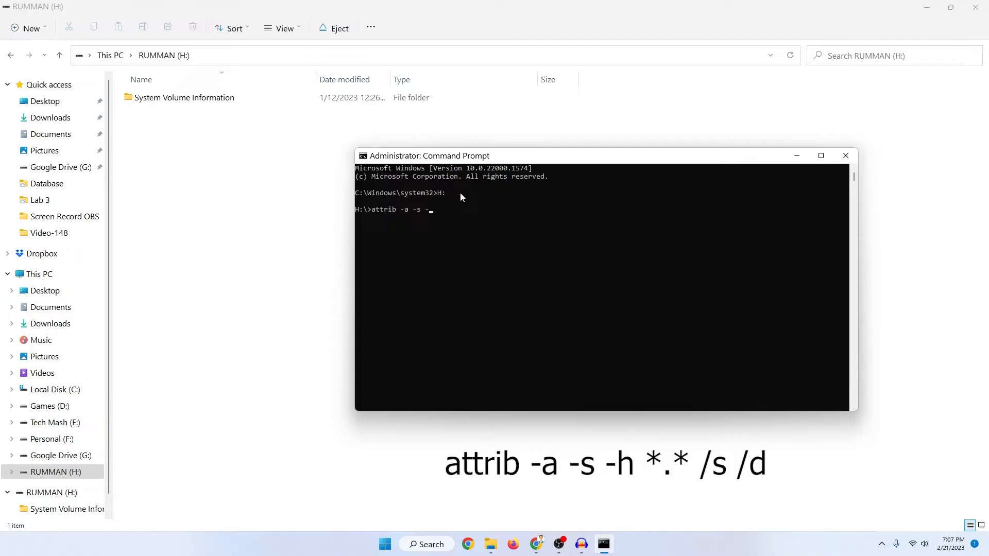
{"action": "type", "text": "h"}
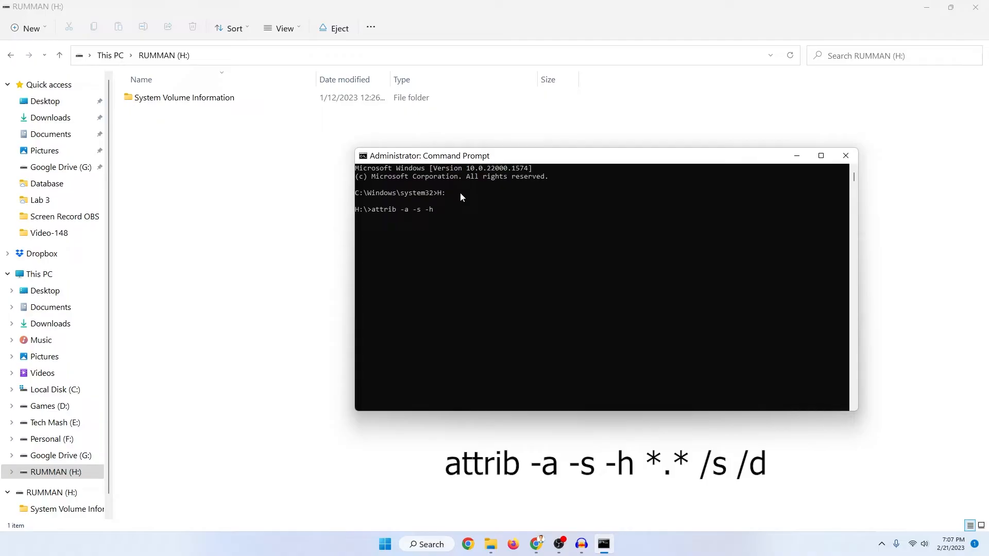
{"action": "type", "text": "*"}
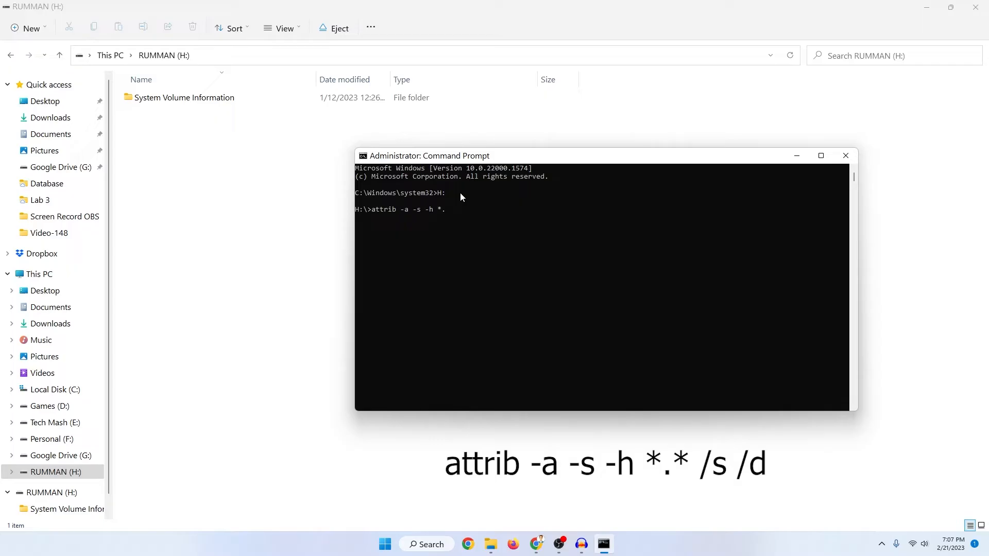
{"action": "type", "text": "*"}
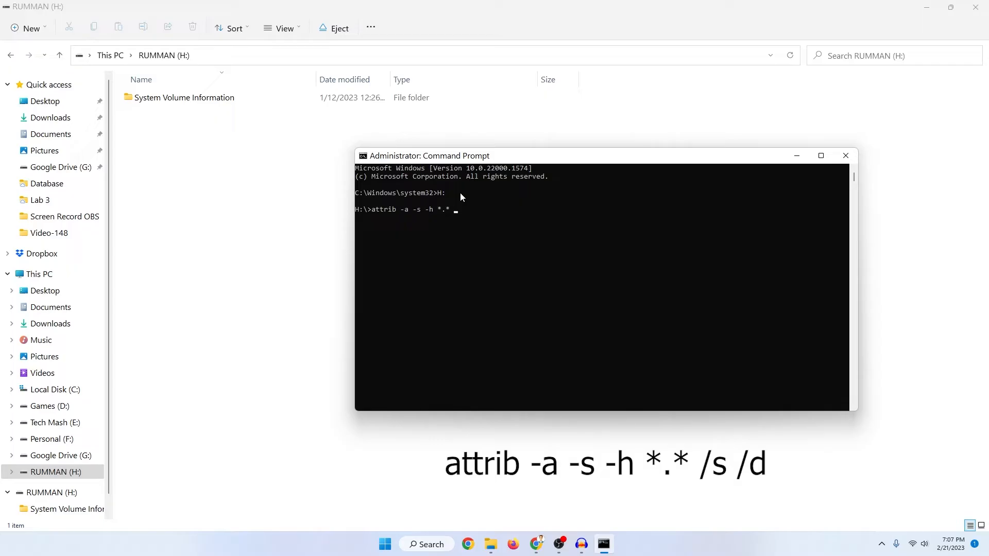
{"action": "type", "text": "/s"}
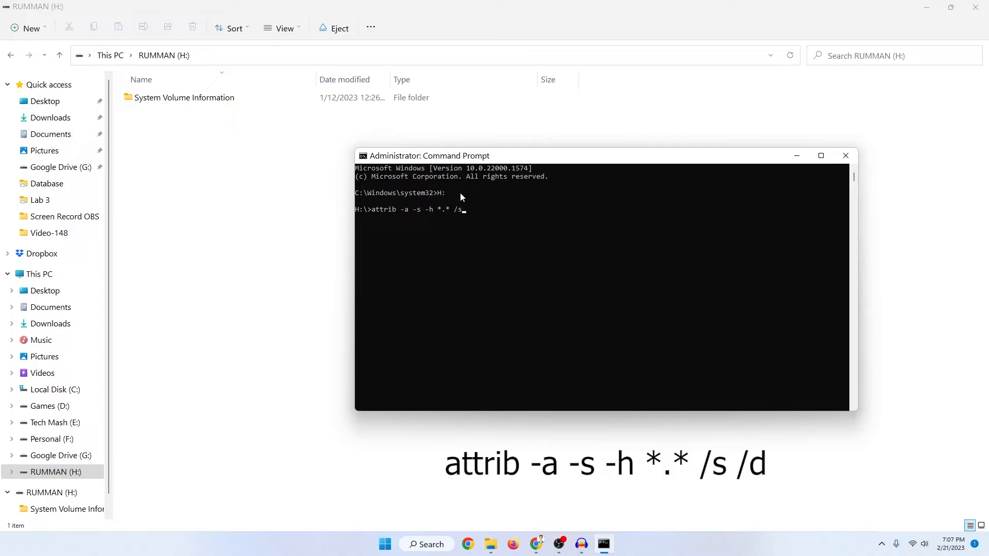
{"action": "type", "text": "/d"}
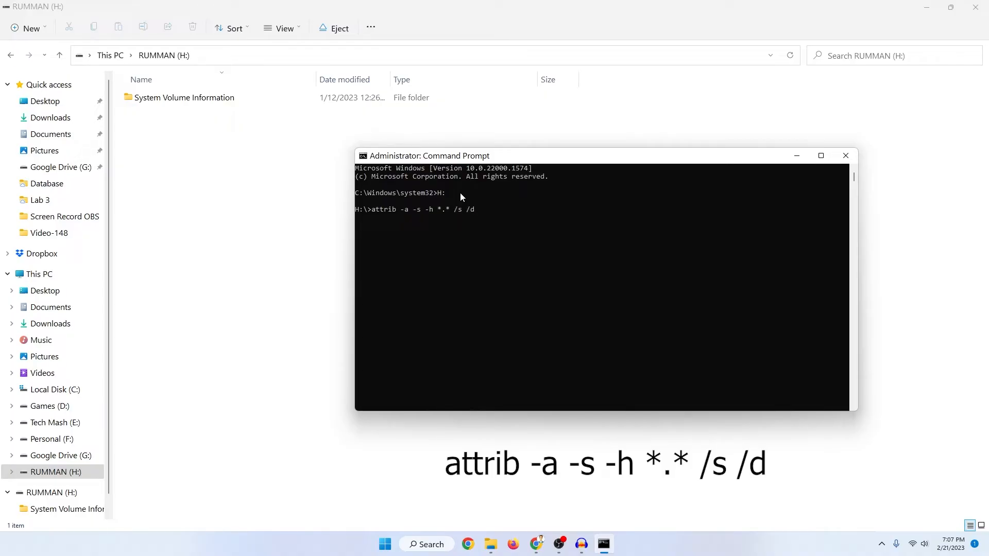
{"action": "key", "text": "Return"}
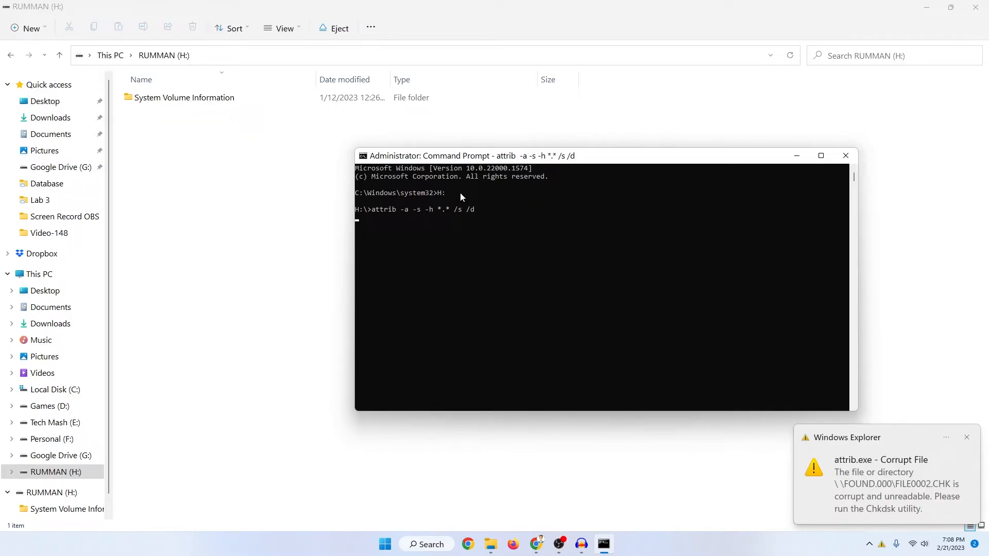
Step: Dismiss the corrupt-file warning, let attrib finish and close Command Prompt
{"action": "left_click", "coordinate": [967, 437]}
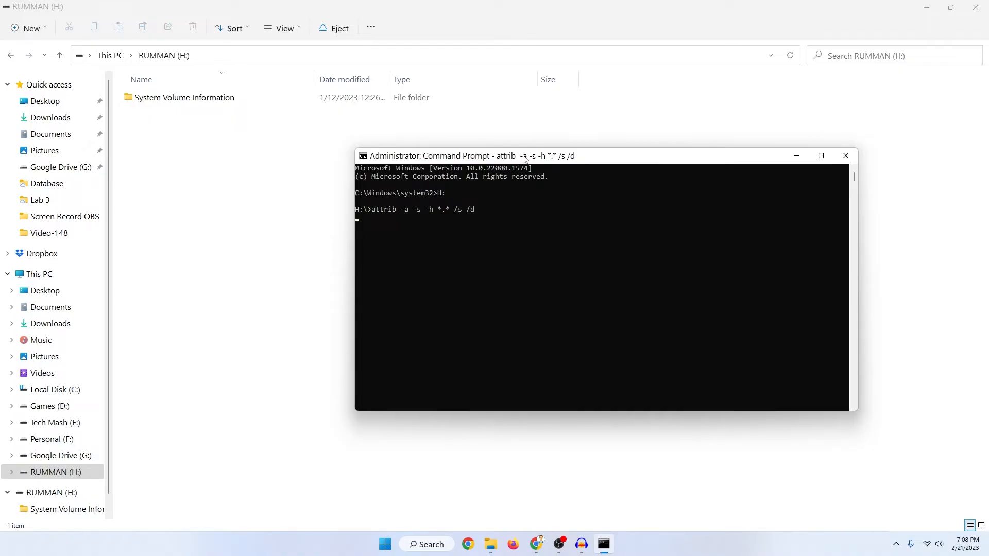
{"action": "key", "text": "Return"}
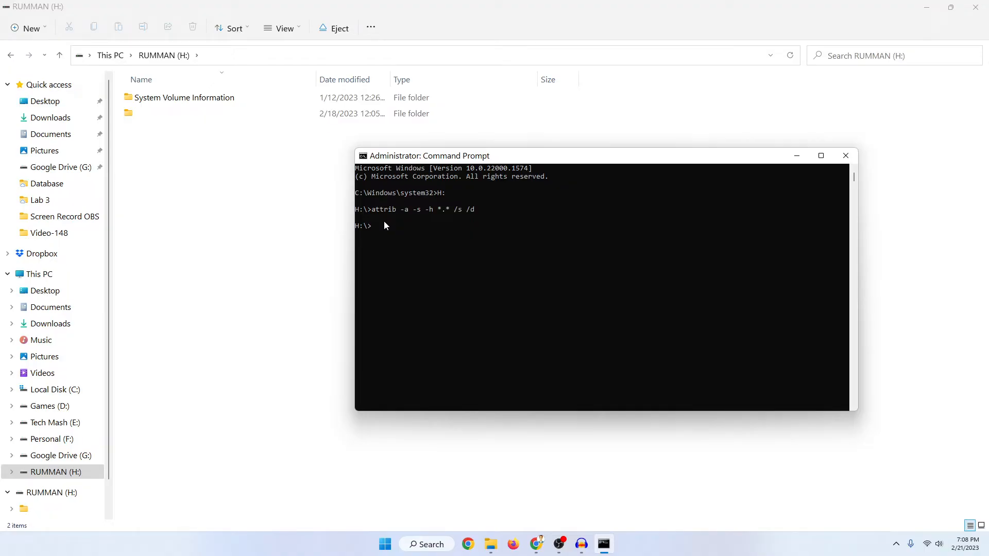
{"action": "left_click", "coordinate": [156, 113]}
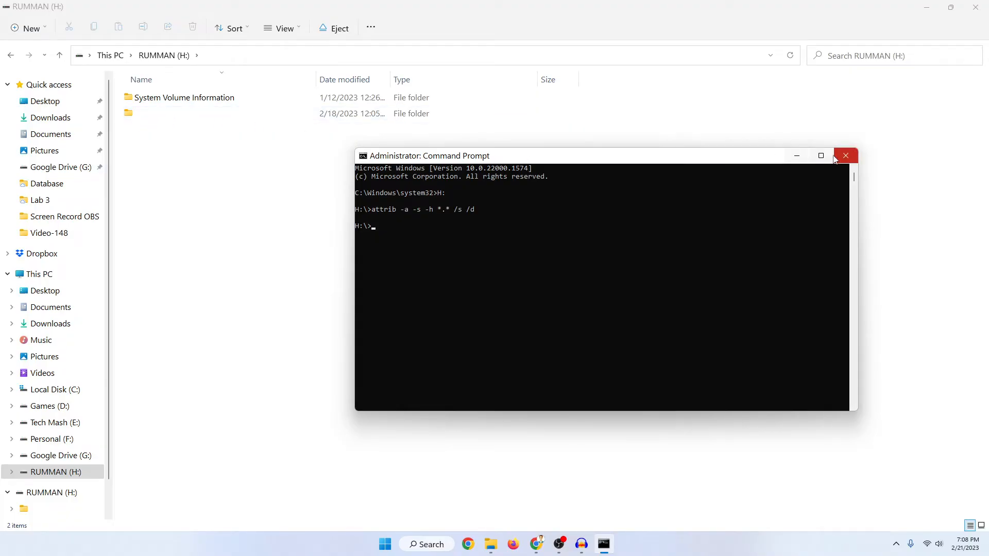
{"action": "left_click", "coordinate": [133, 114]}
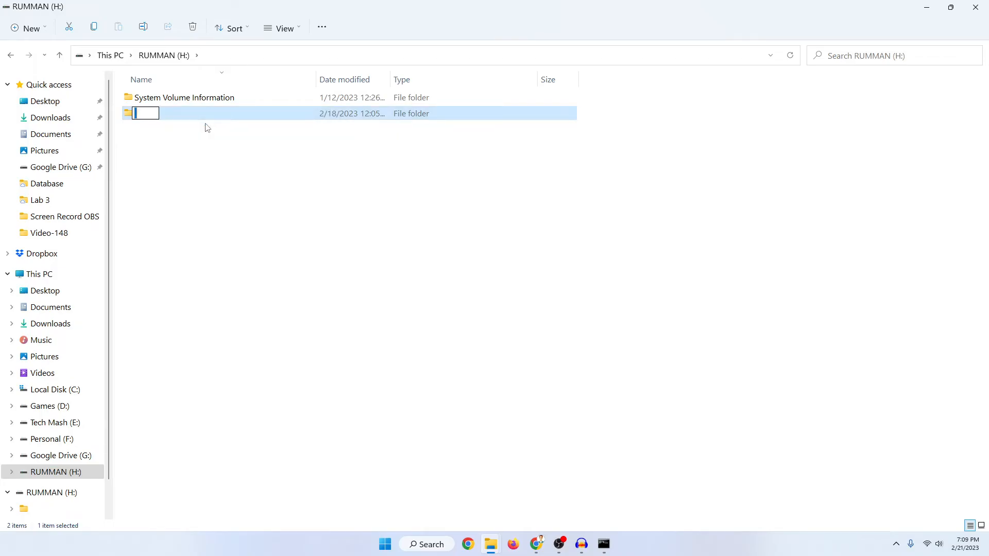
Step: Rename the revealed unnamed folder on H: to 'Recovered Data'
{"action": "type", "text": "Recor"}
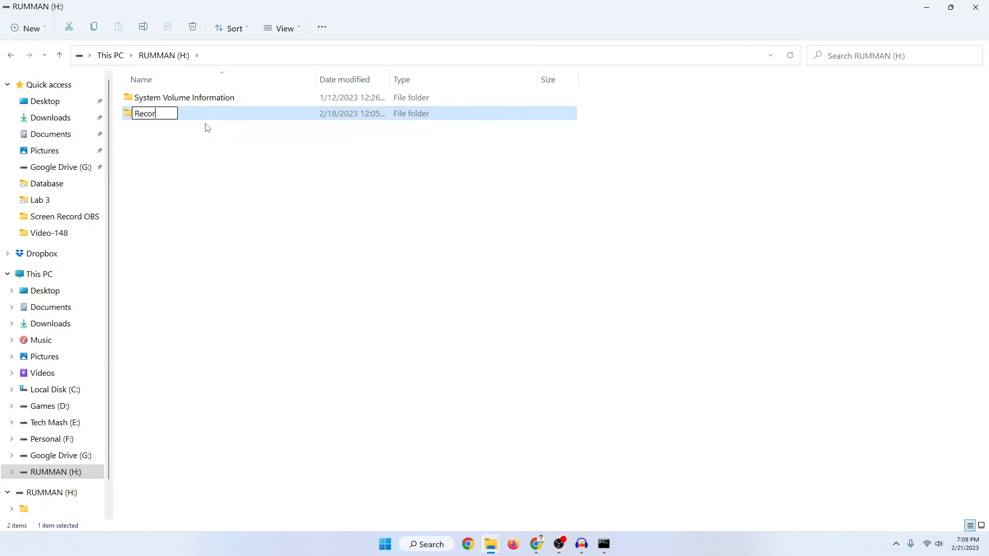
{"action": "type", "text": "ver"}
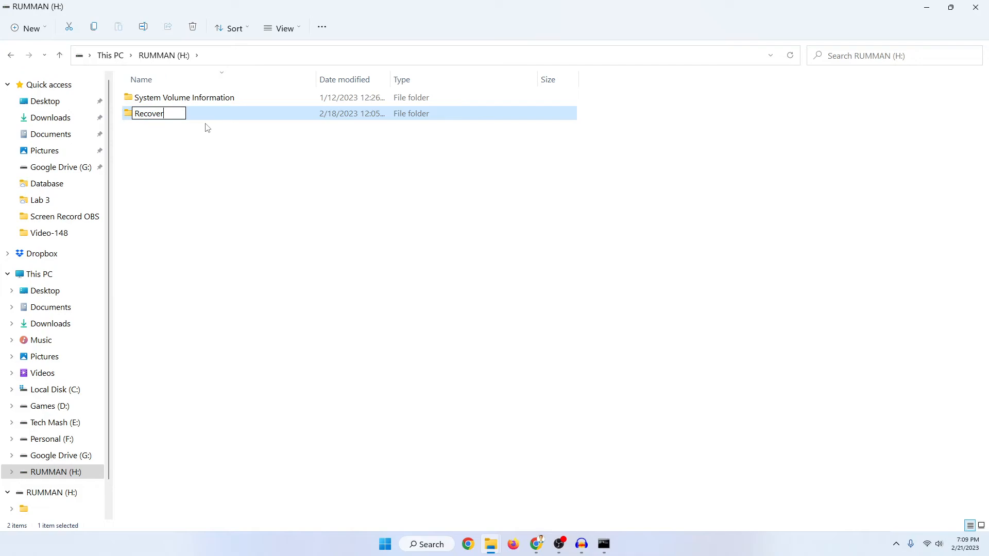
{"action": "key", "text": "Return"}
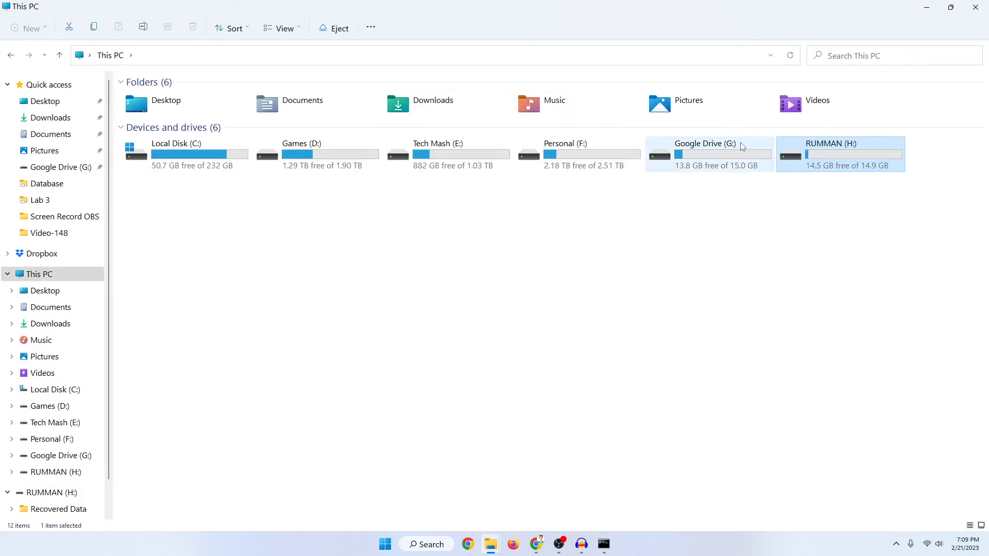
Step: Open drive H: to show Recovered Data beside System Volume Information
{"action": "double_click", "coordinate": [830, 143]}
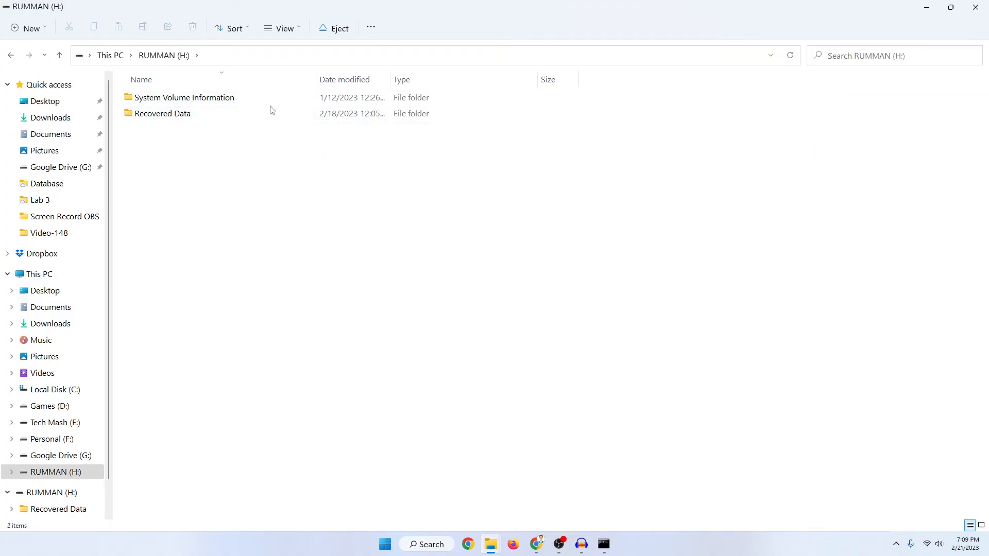
{"action": "double_click", "coordinate": [162, 113]}
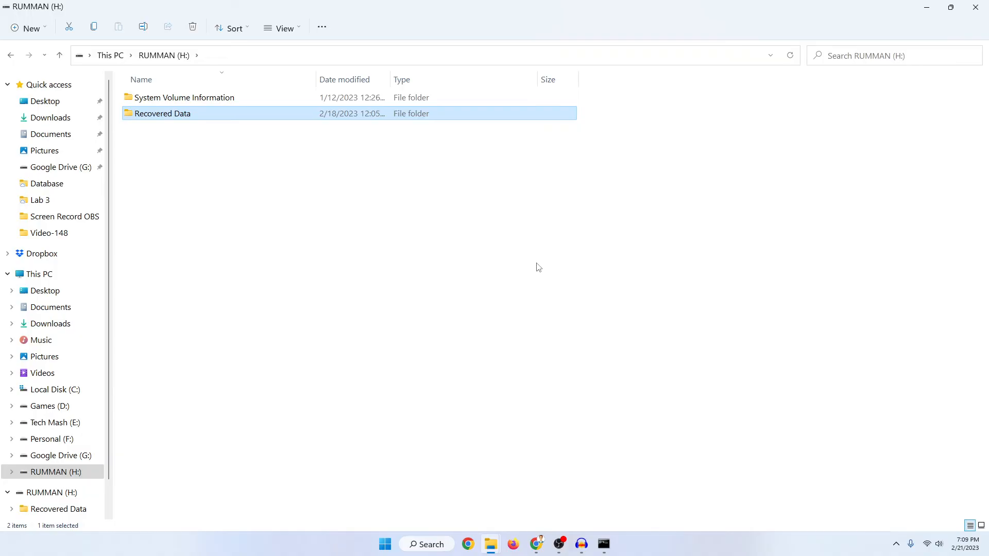
{"action": "left_click", "coordinate": [545, 266]}
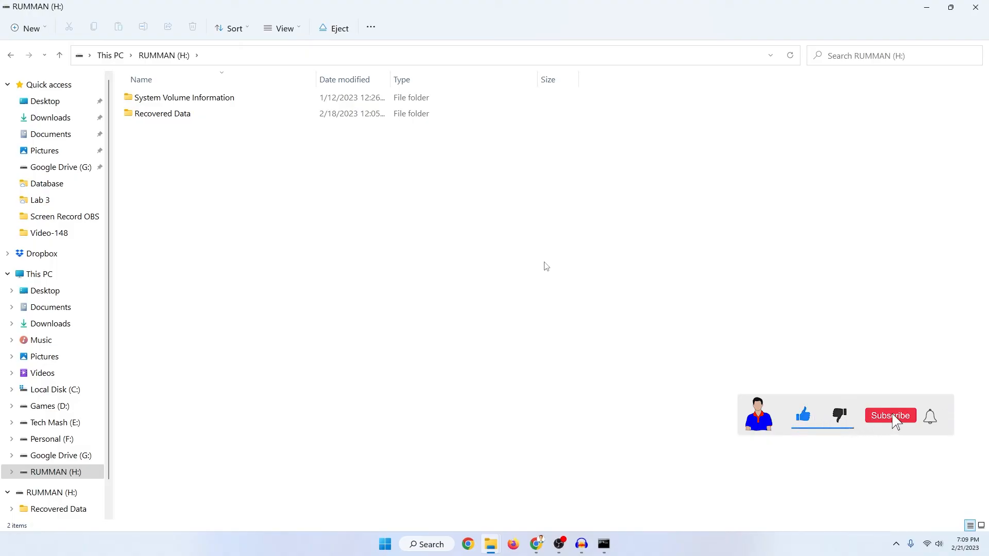
{"action": "left_click", "coordinate": [890, 416]}
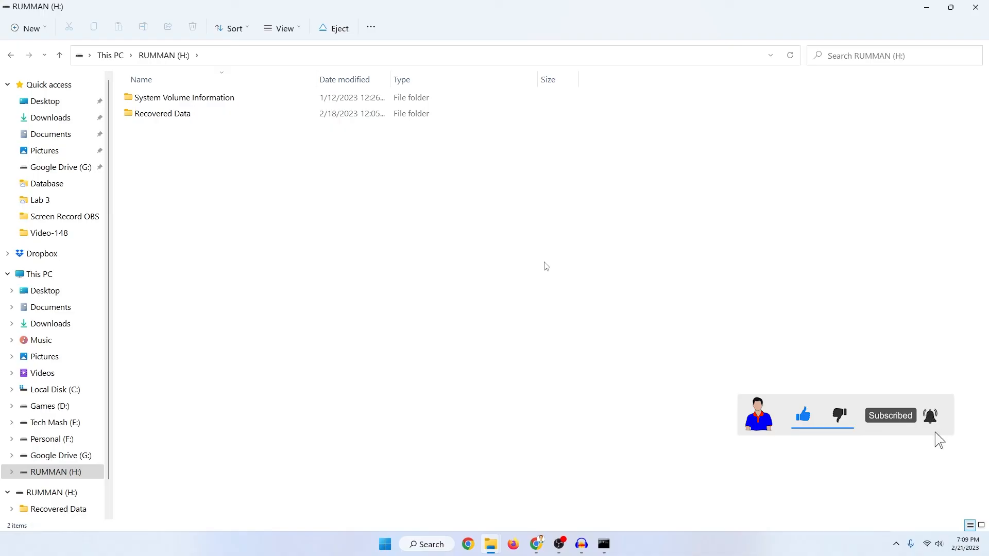